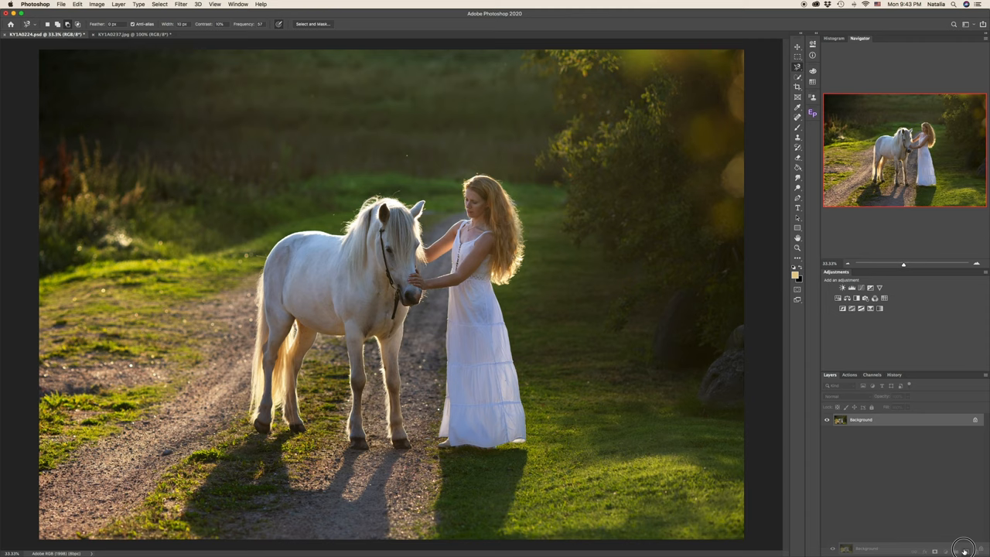
Add Layer 1 filled with the cream colour, give it a mask, and hide it.
key(cmd+j)
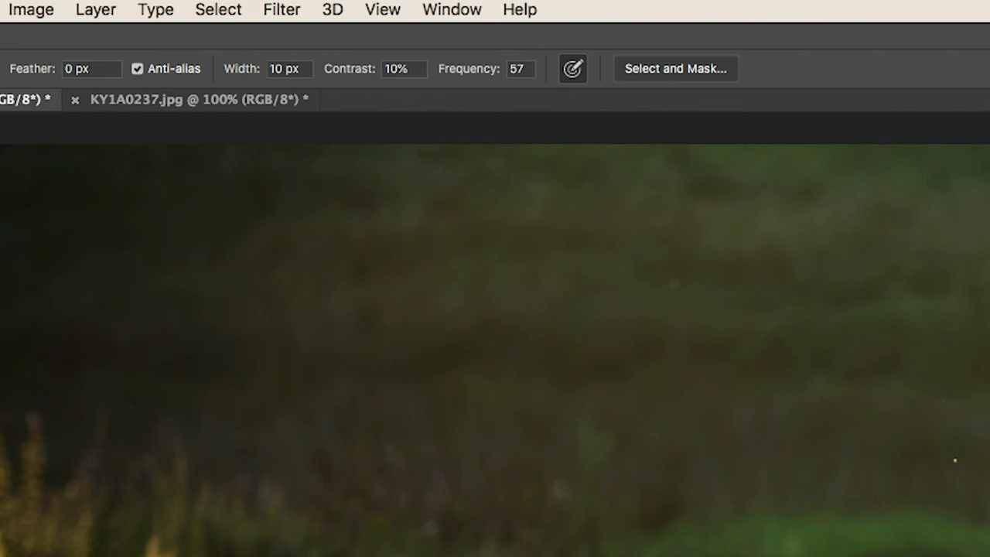
click(281, 9)
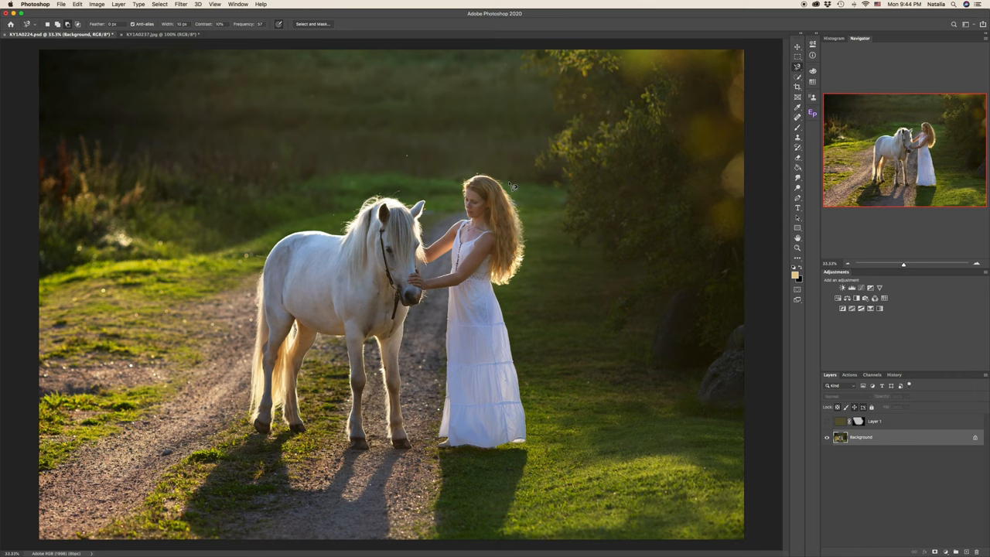
mouse_move(516, 260)
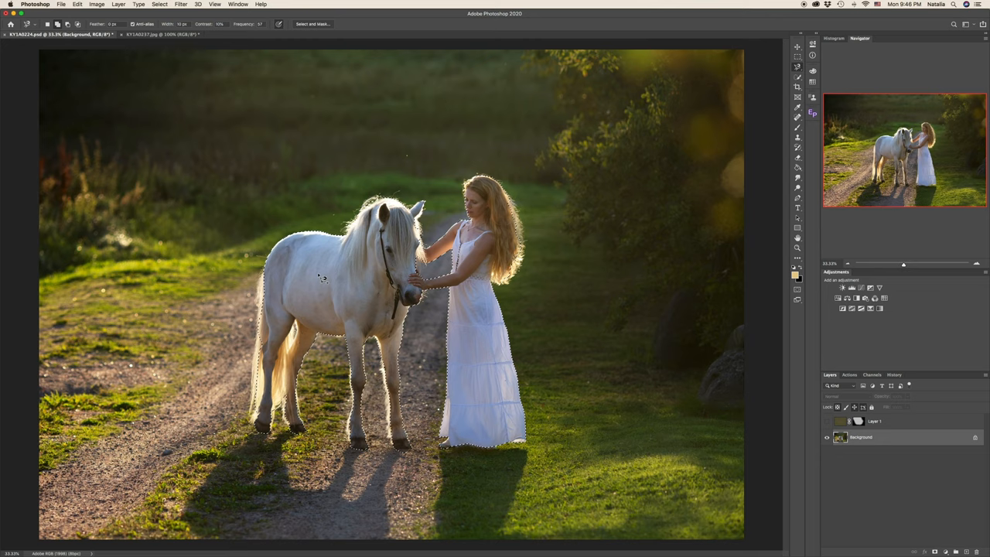
Soften the selection edge in Quick Mask with a 9.3 px Gaussian Blur.
key(q)
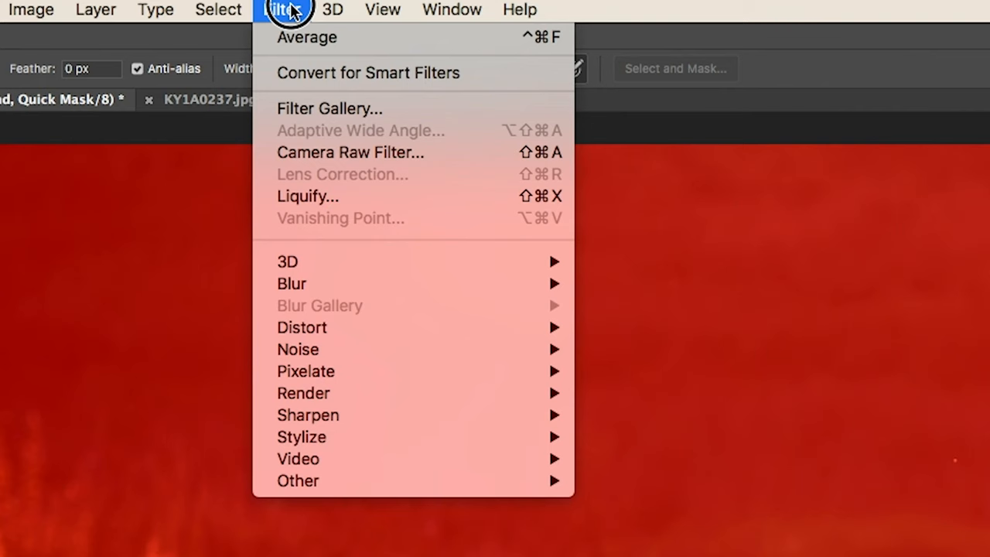
mouse_move(291, 283)
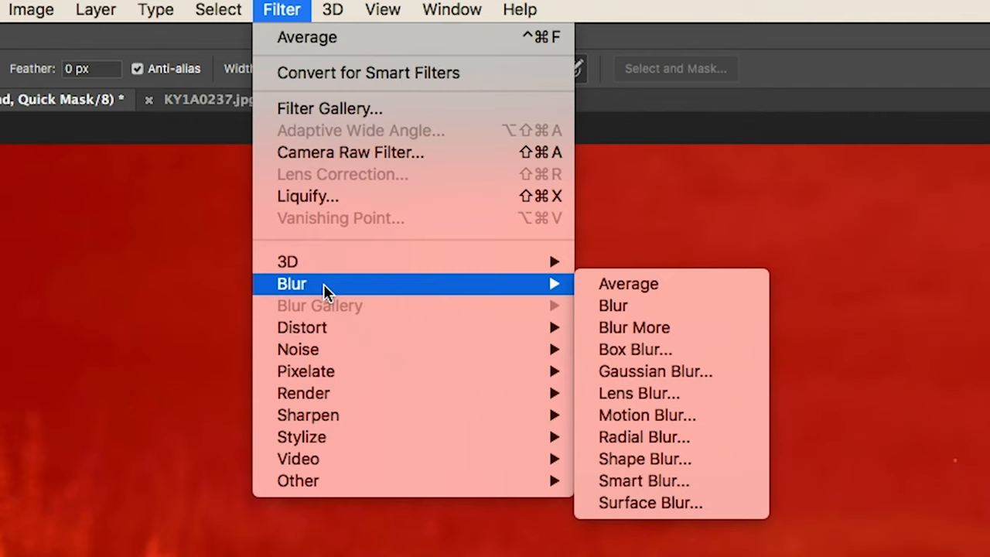
click(654, 370)
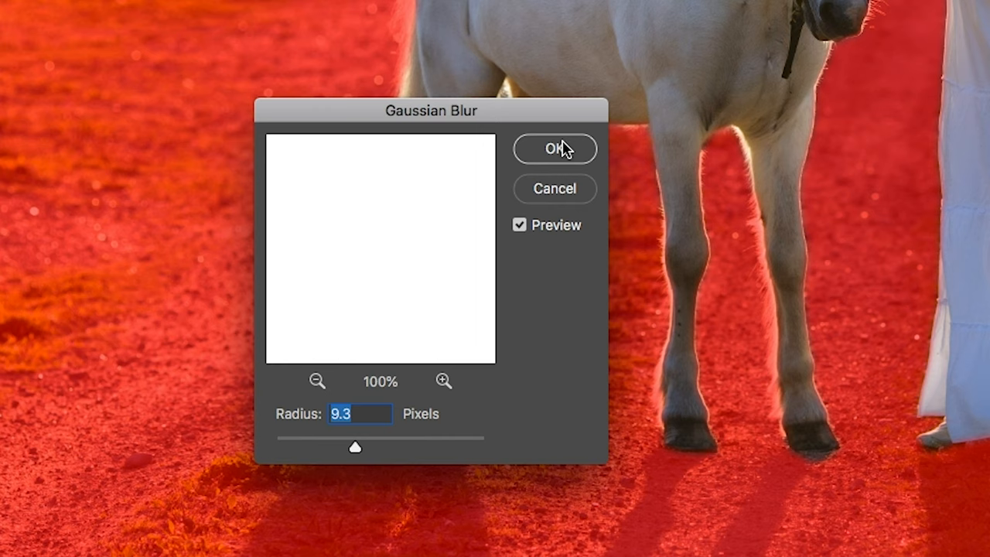
click(554, 149)
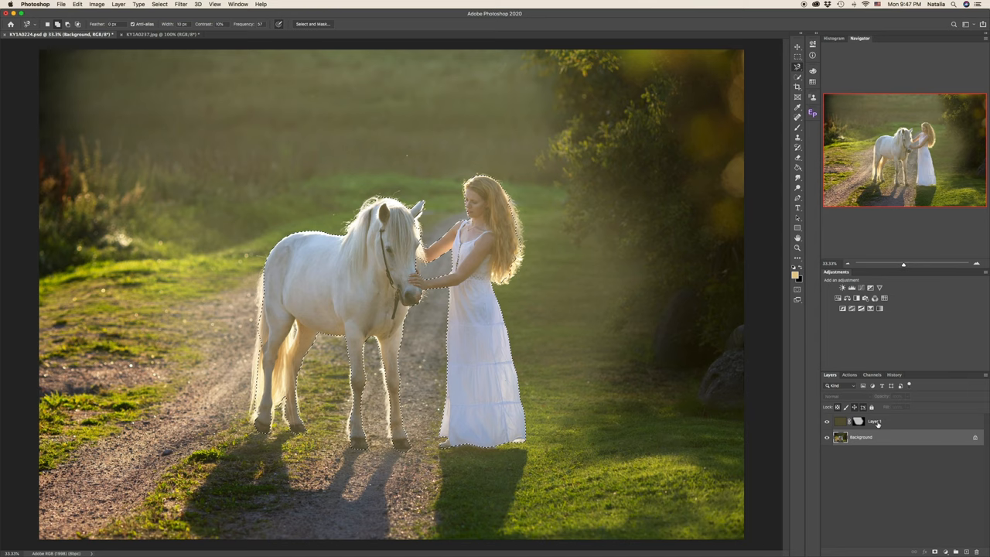
Fill the mask black over the horse and girl, set Screen at 67% opacity, and deselect.
key(cmd+delete)
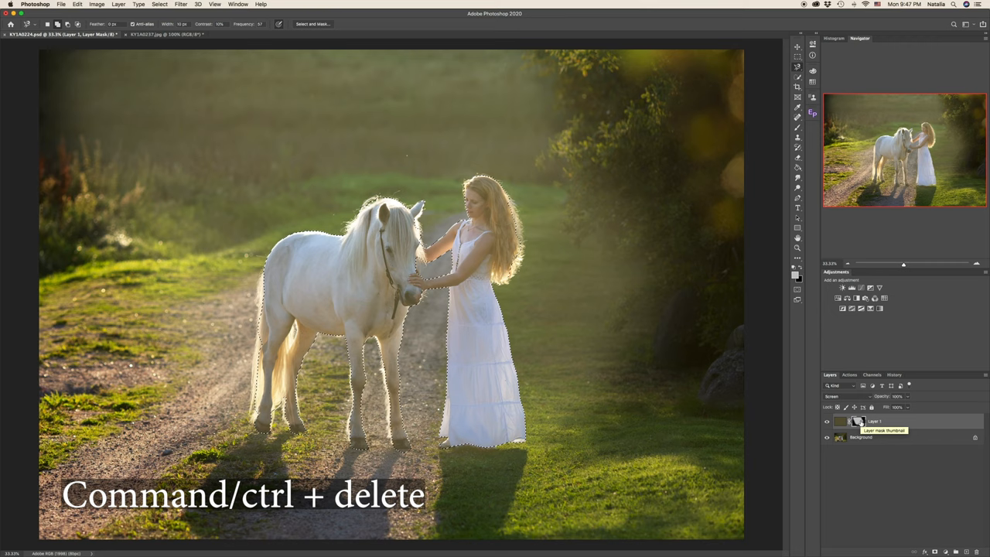
key(cmd+delete)
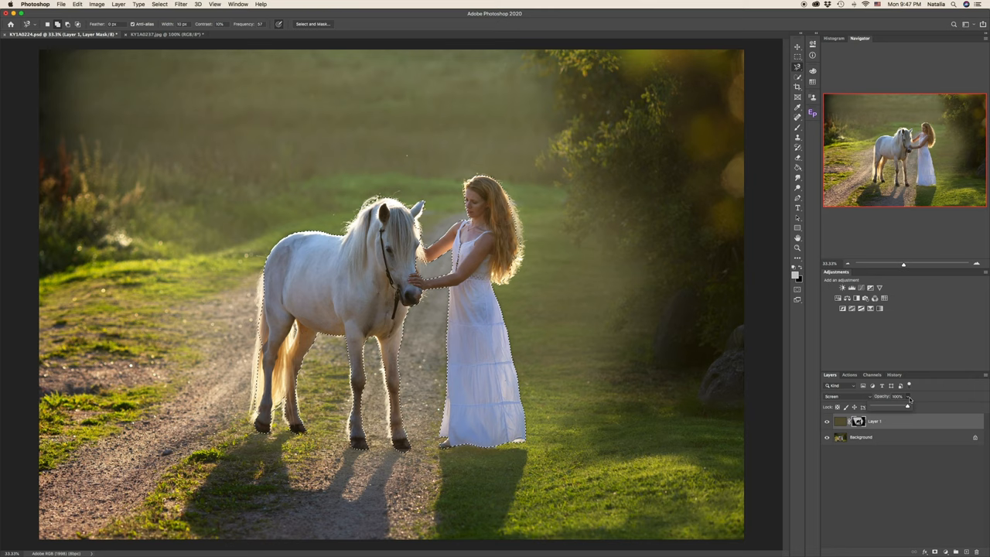
drag(903, 396, 893, 395)
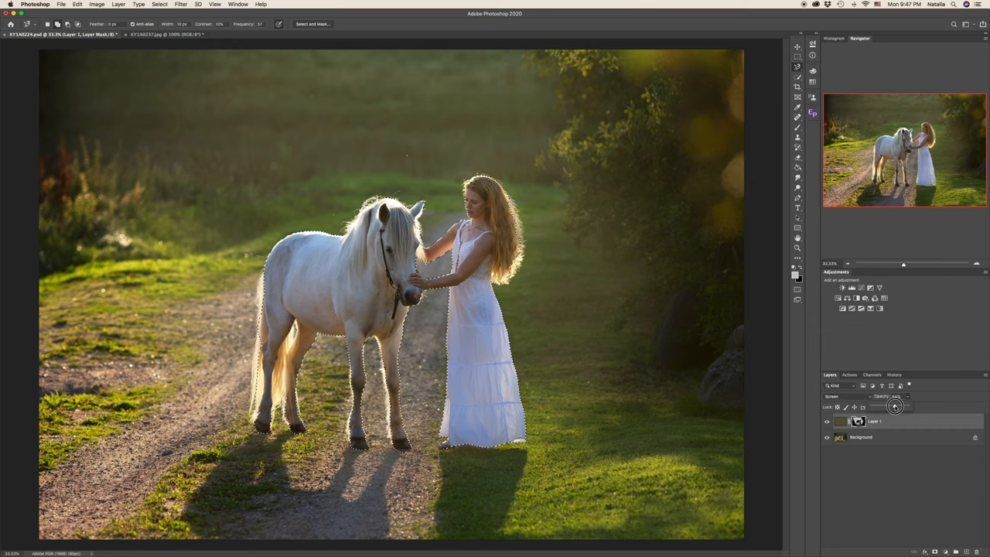
key(cmd+d)
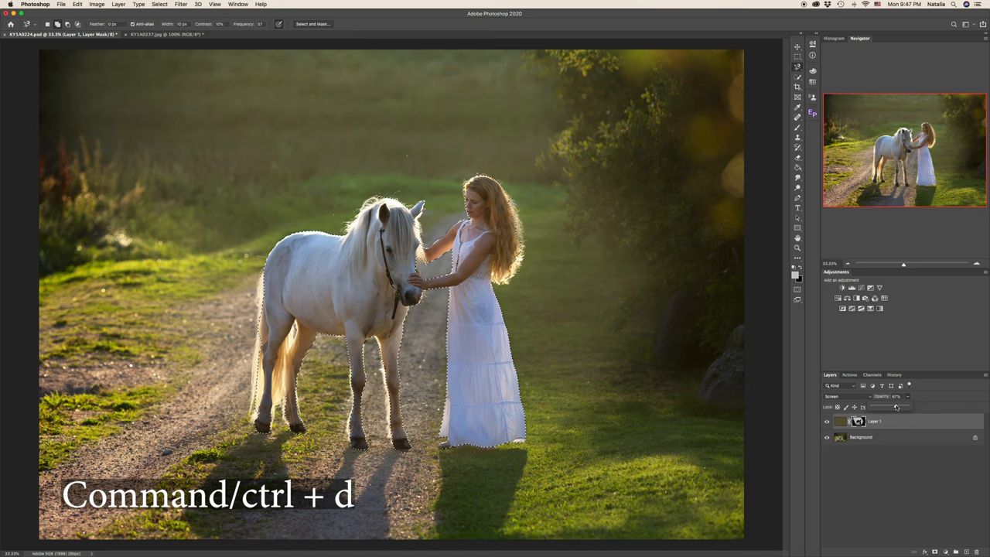
key(cmd+d)
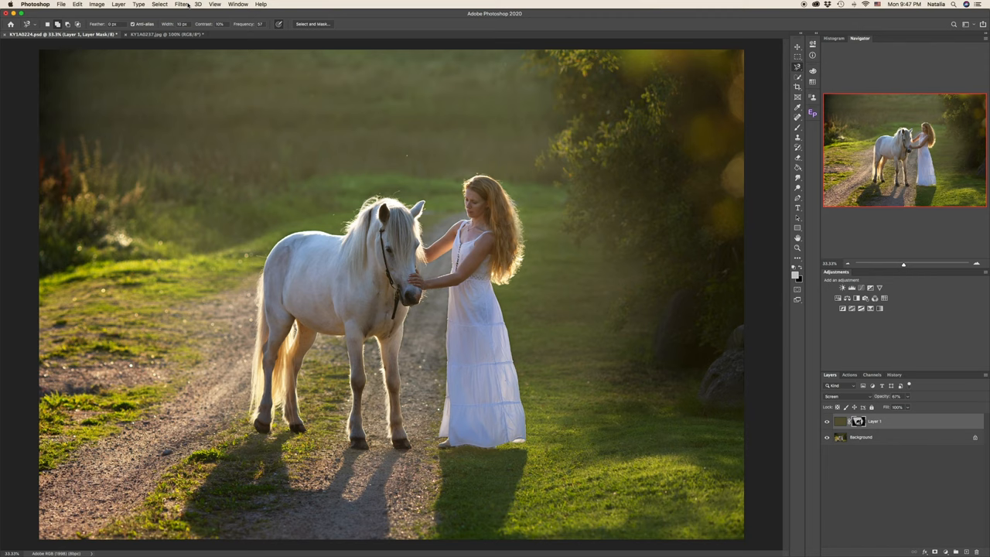
Apply Add Noise to Layer 1 at about 19% with Uniform distribution.
click(182, 4)
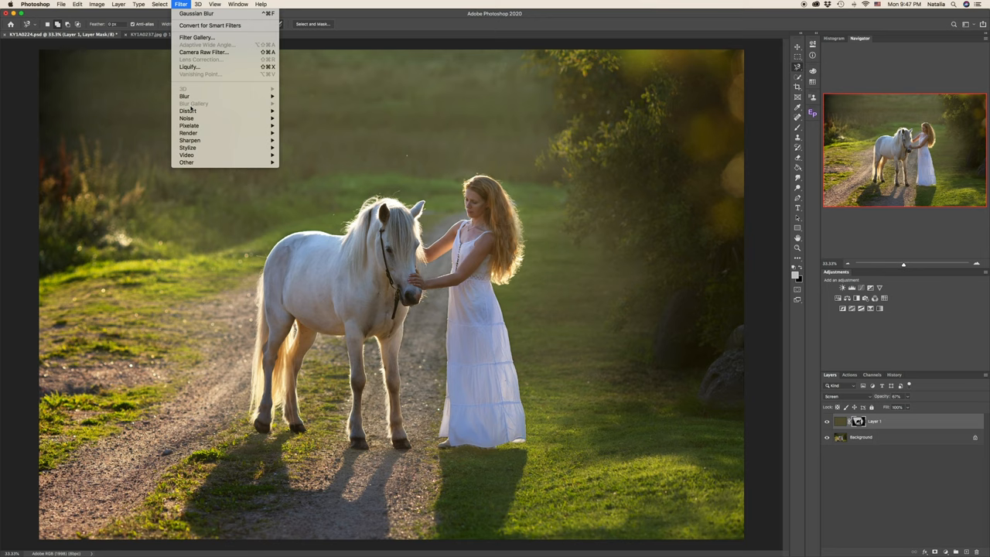
click(186, 119)
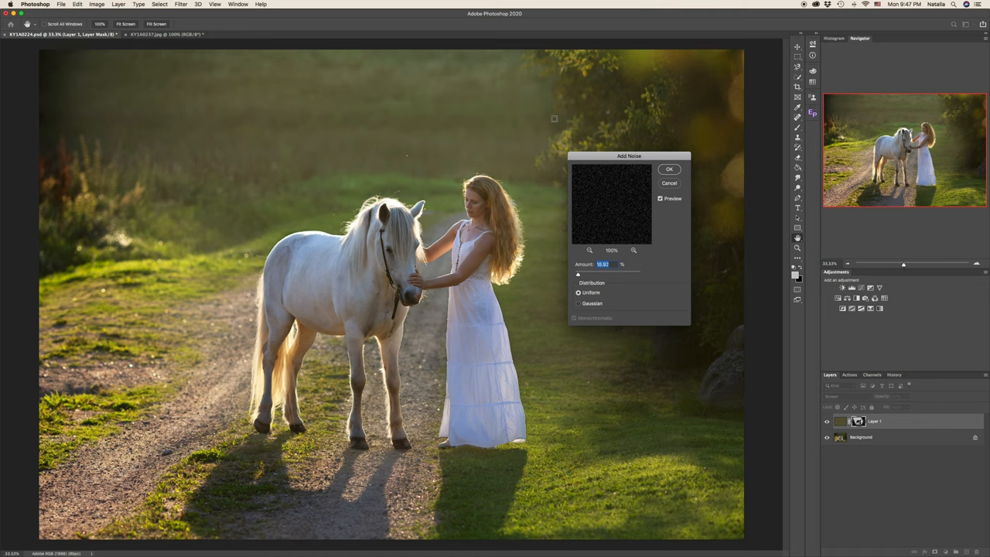
click(669, 169)
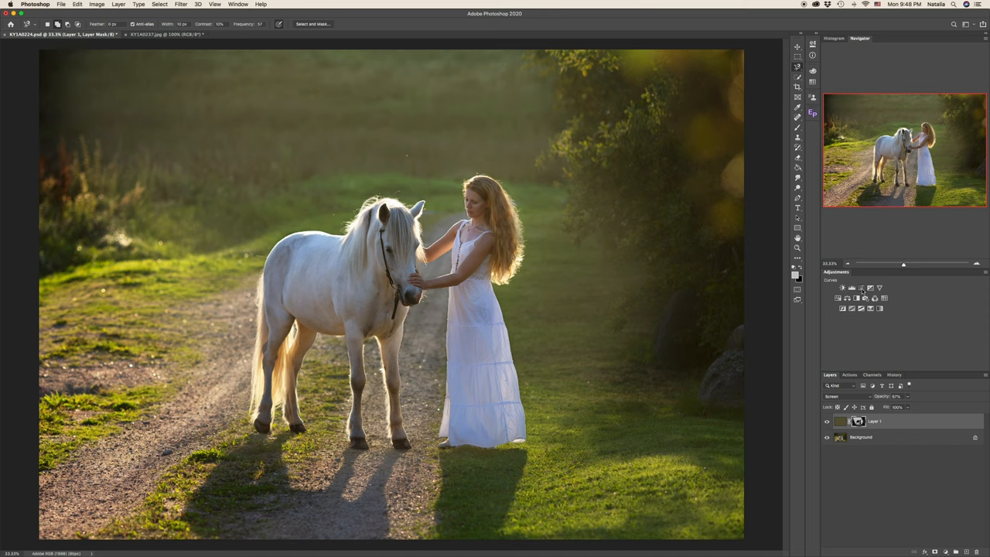
Add a Curves 1 adjustment layer and raise its RGB curve to brighten the scene.
click(838, 288)
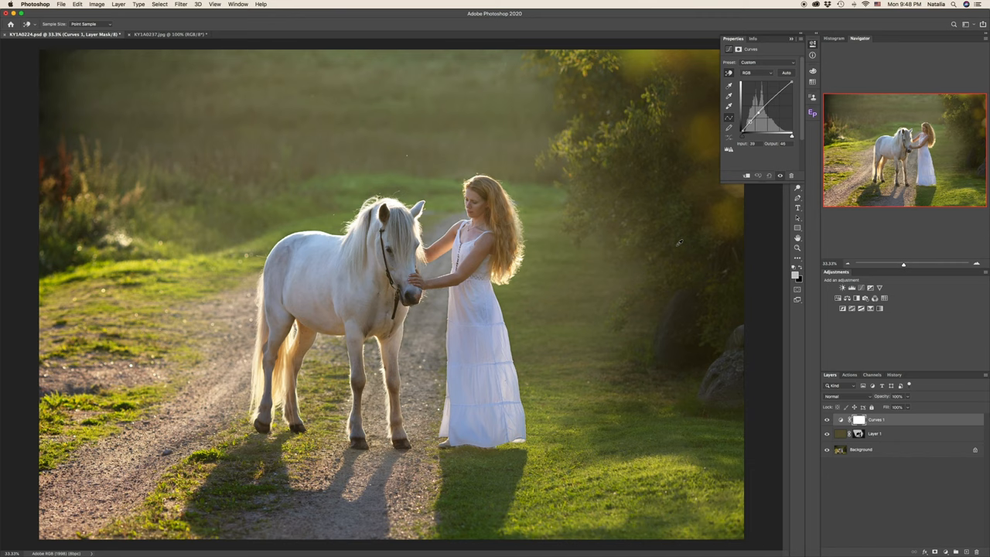
drag(749, 124, 758, 120)
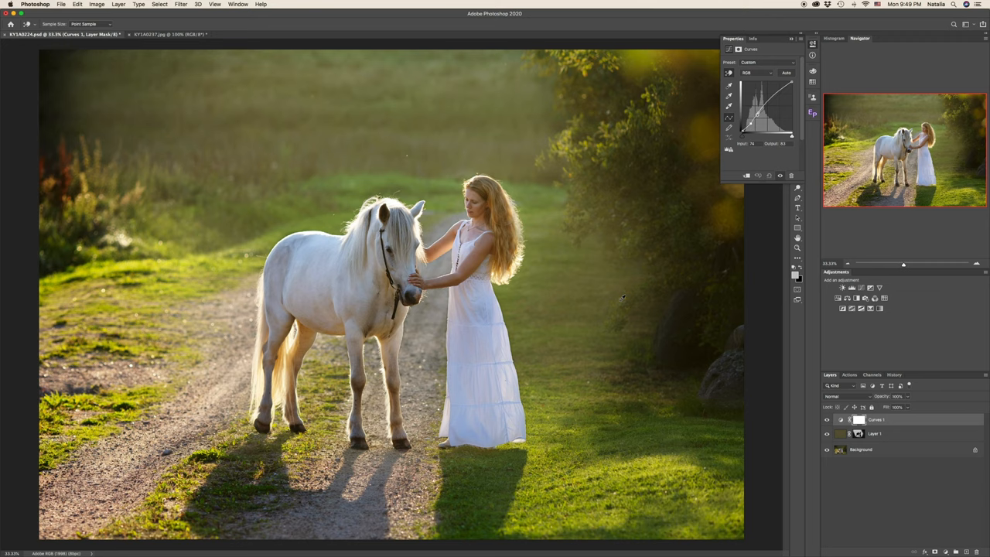
Darken the Curves 1 shadows, switch it to Soft Light, and lower its opacity.
click(841, 395)
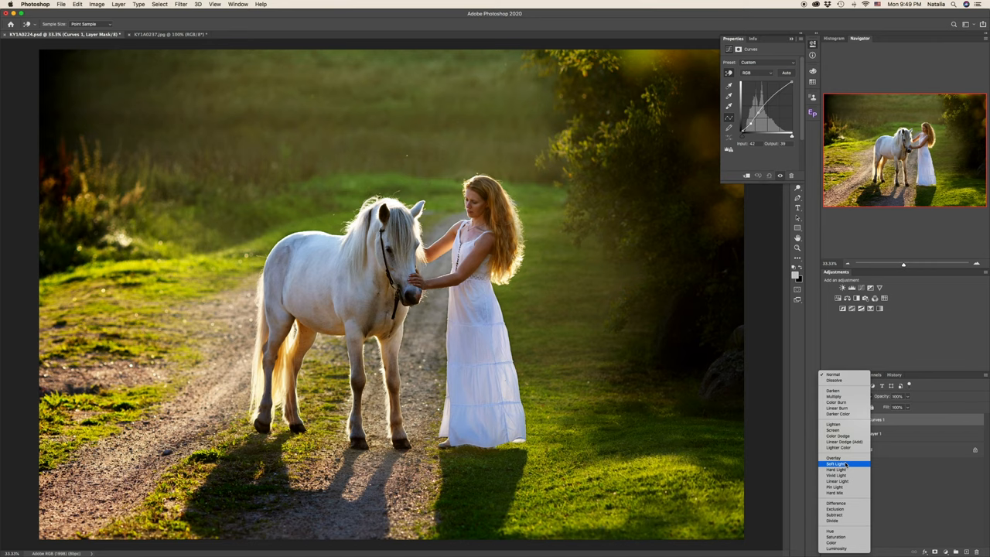
click(835, 463)
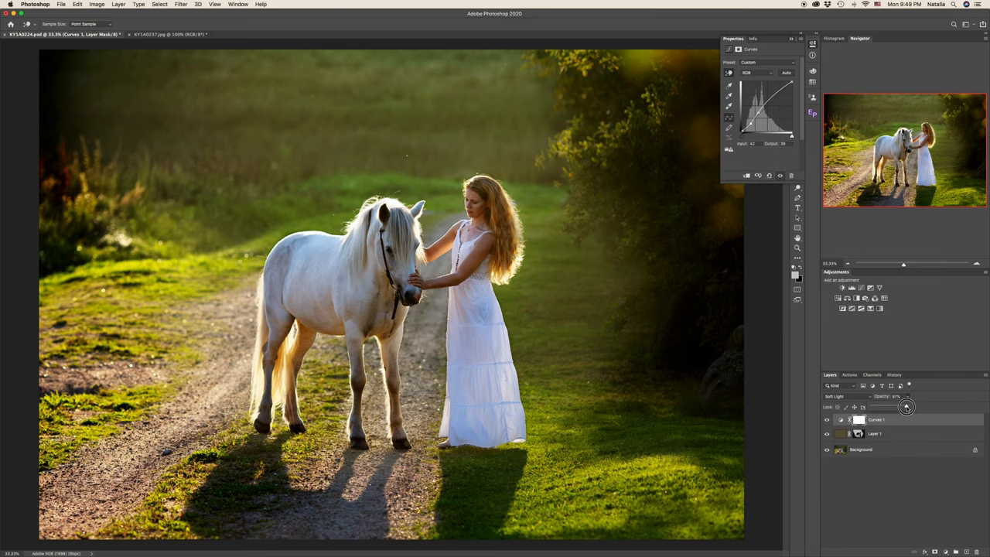
drag(907, 406, 891, 406)
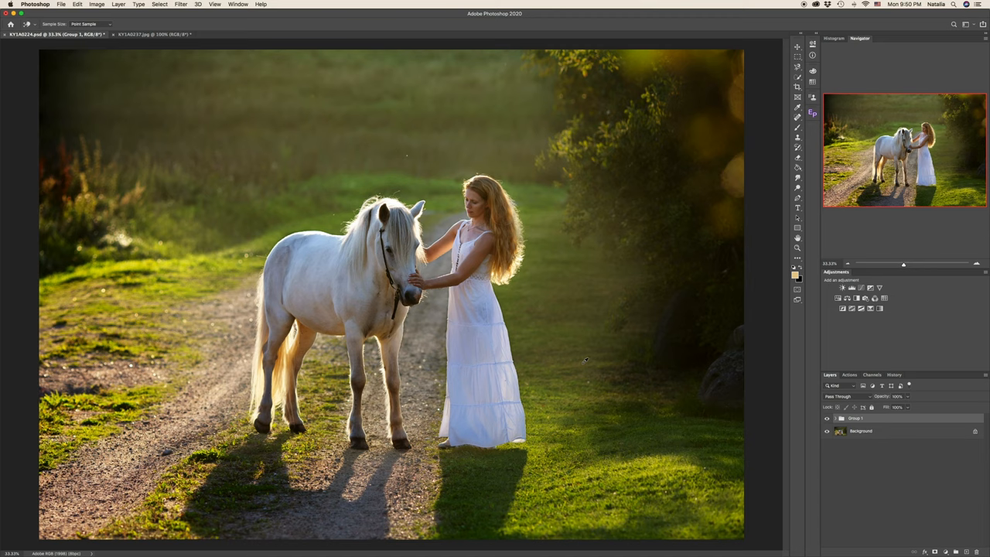
mouse_move(670, 273)
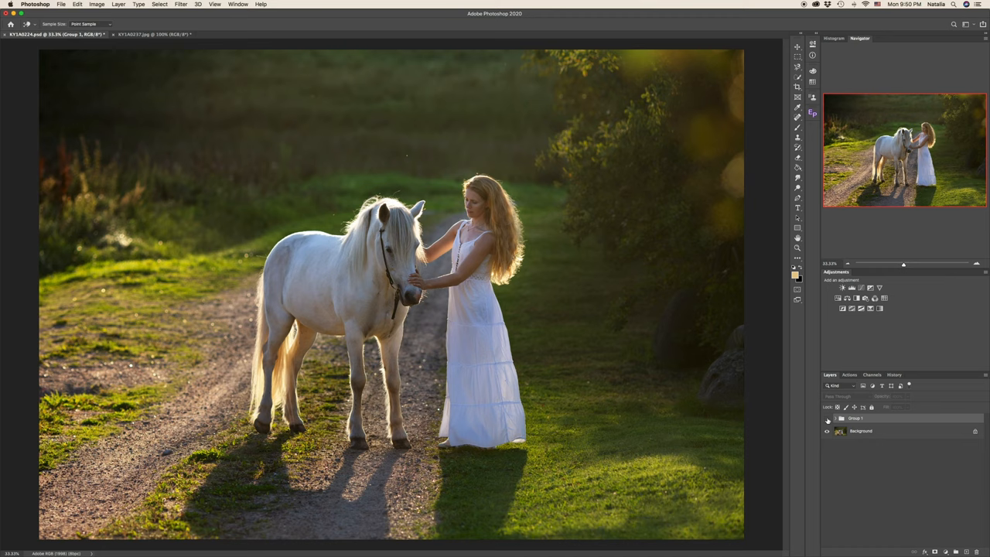
Toggle Group 1's visibility off and back on to compare with the original photo.
click(827, 417)
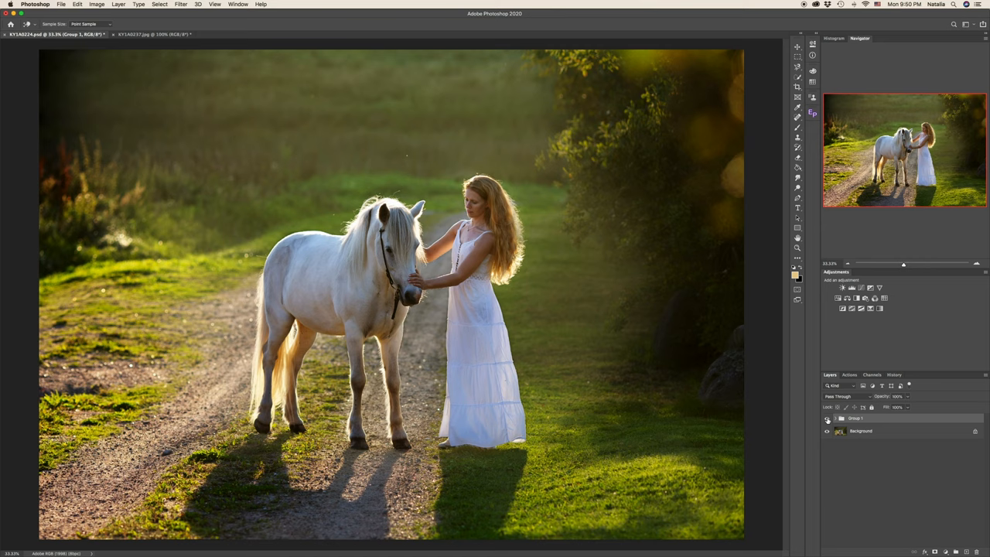
click(826, 418)
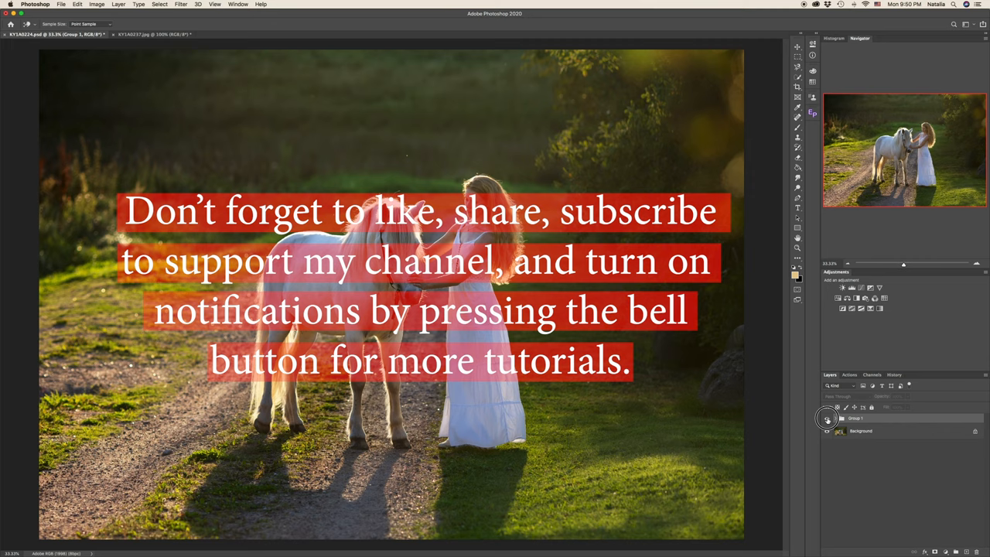